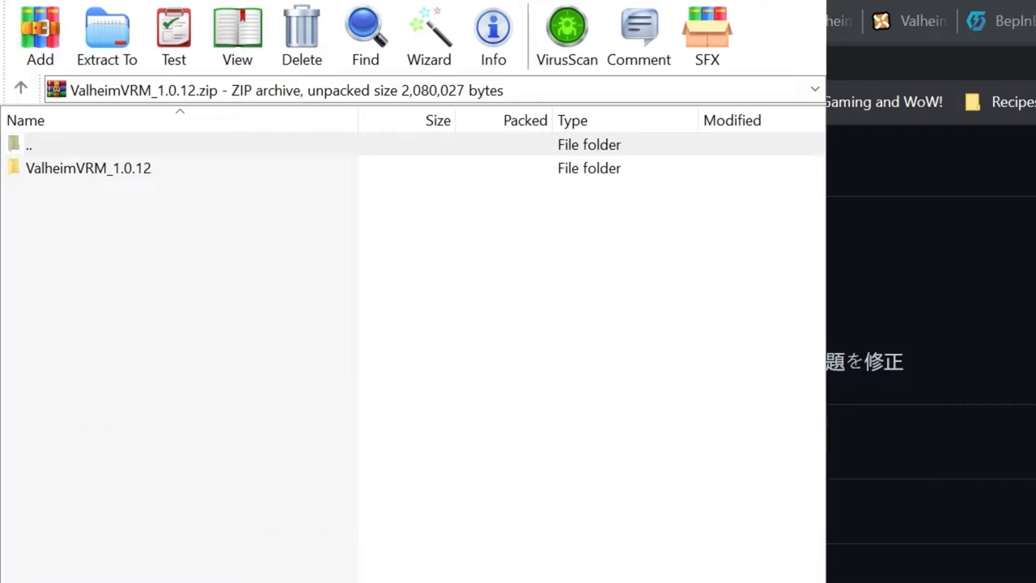
# - Enter the ValheimVRM_1.0.12 folder and its plugins folder inside the WinRAR archive
pyautogui.click(88, 167)
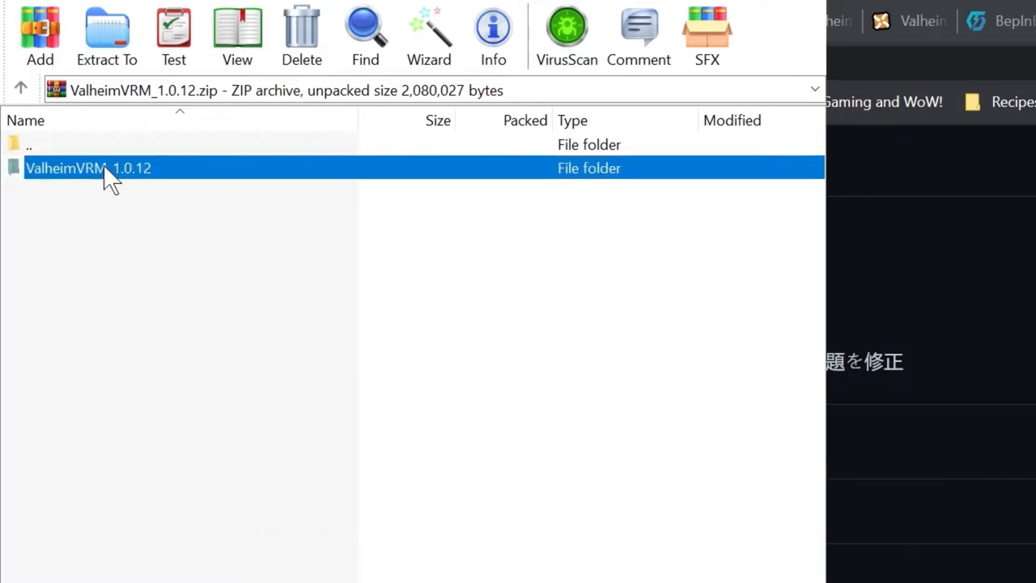
pyautogui.doubleClick(88, 167)
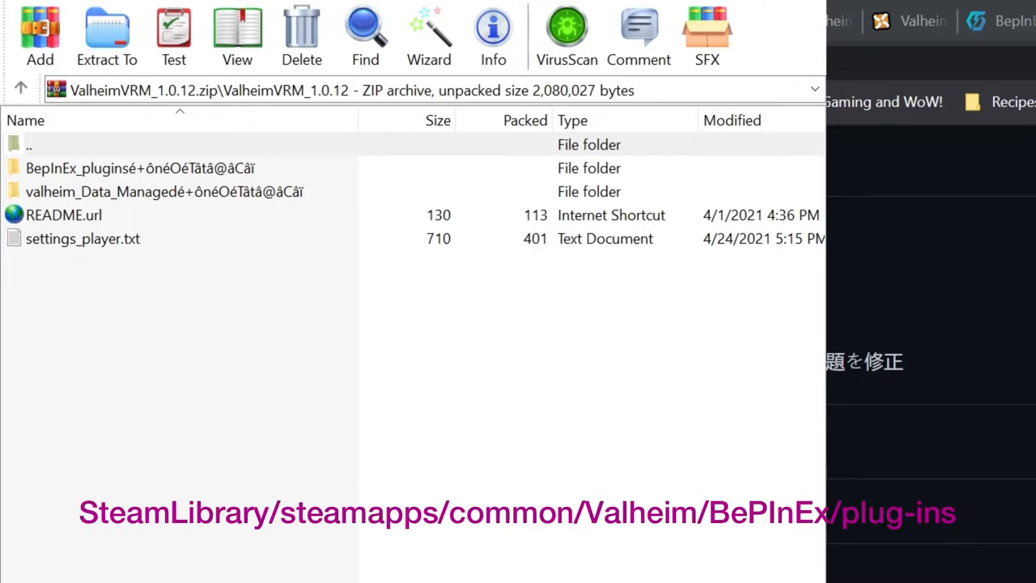
pyautogui.click(138, 167)
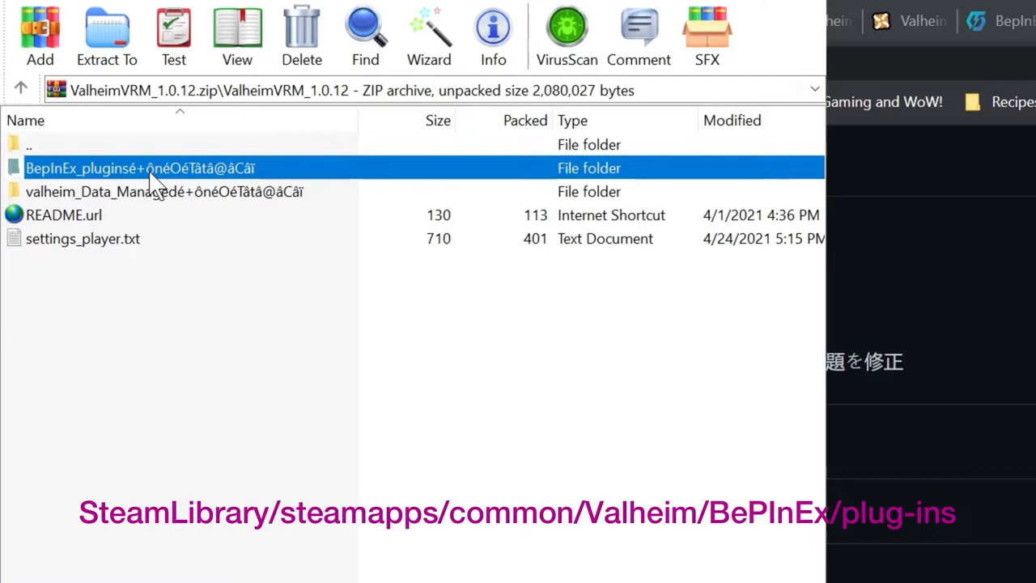
pyautogui.doubleClick(139, 167)
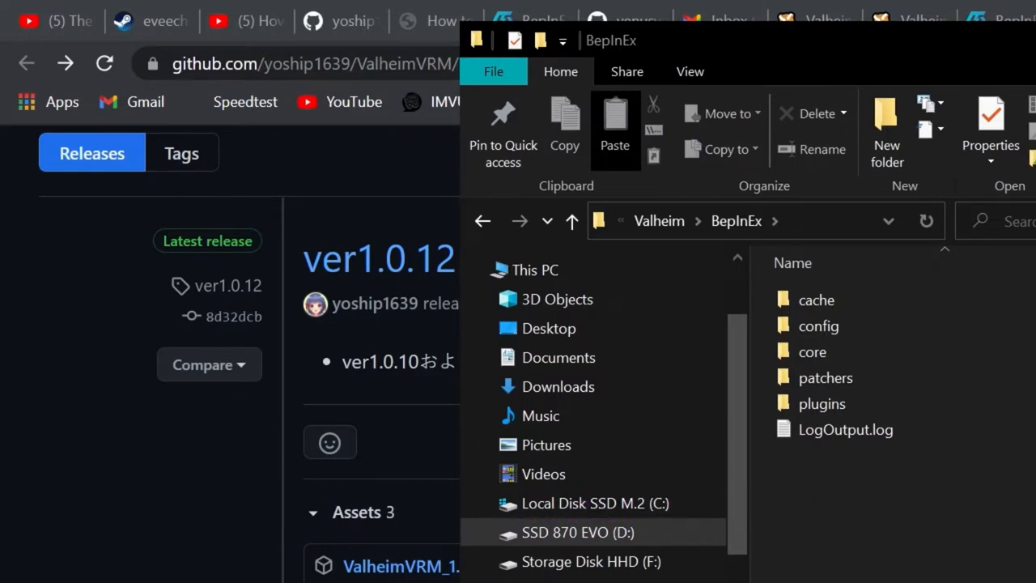
pyautogui.moveTo(817, 476)
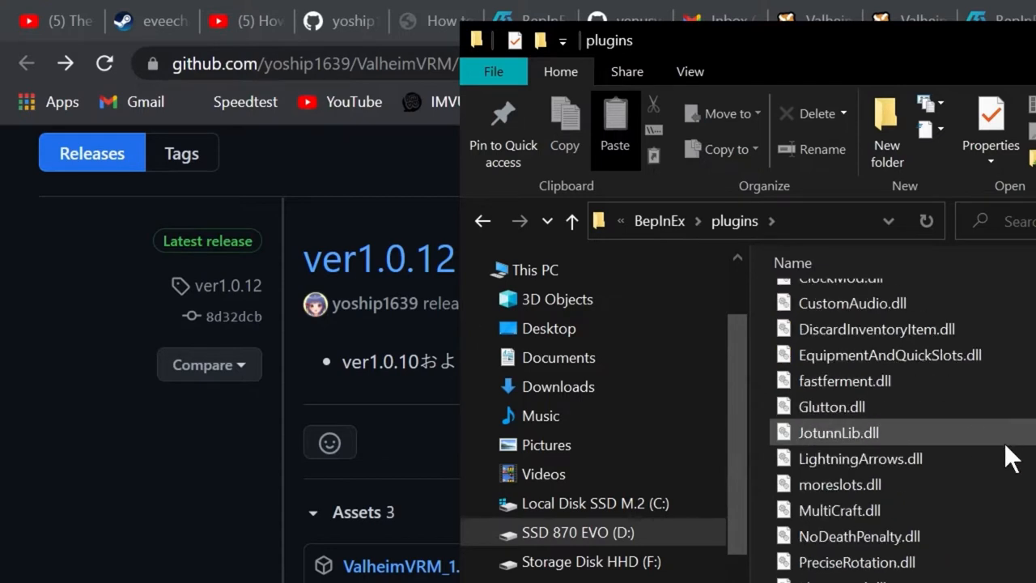
# - Scroll through the DLL list in Valheim's BepInEx plugins folder
pyautogui.scroll(-3)
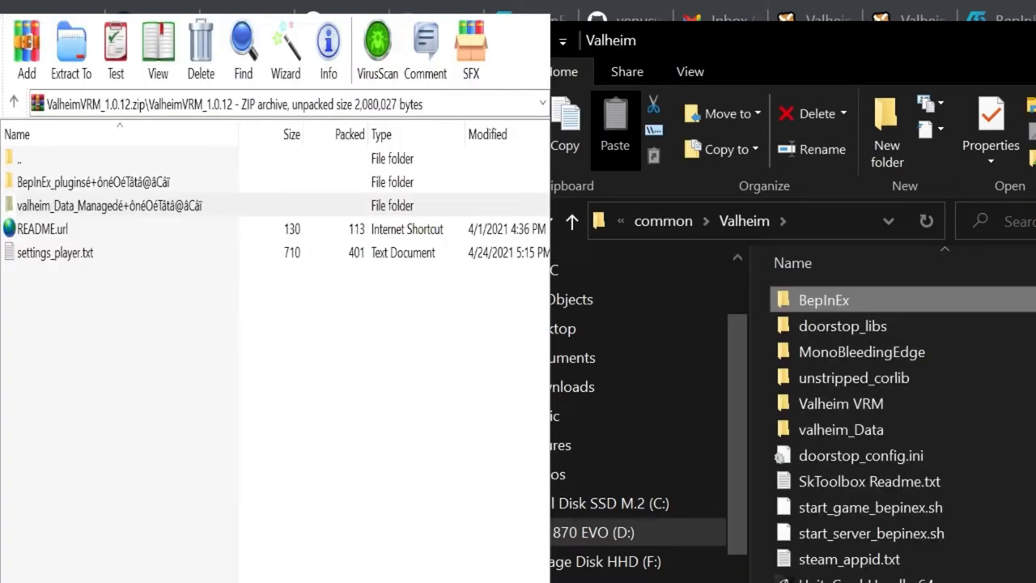
pyautogui.moveTo(841, 429)
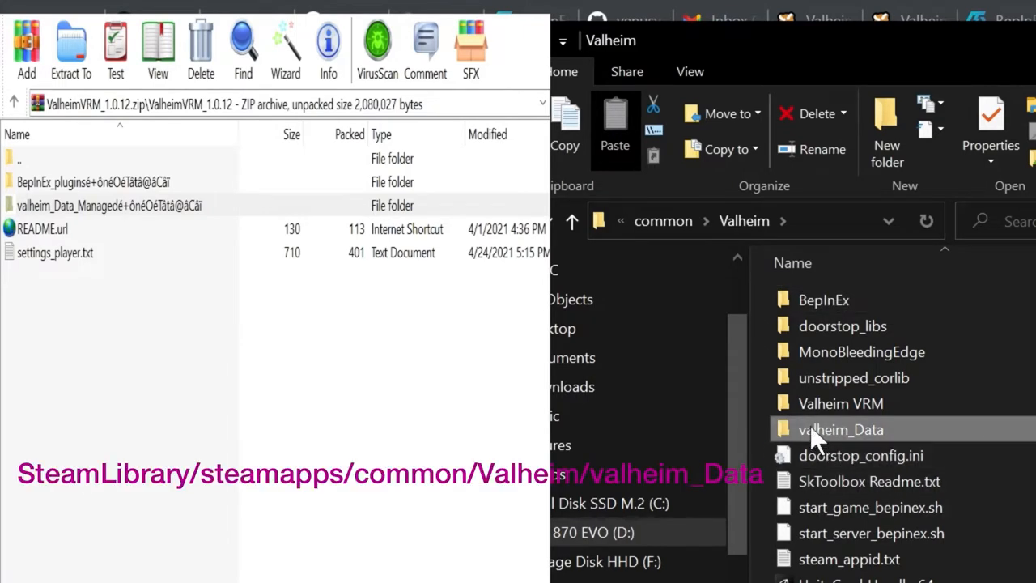
pyautogui.click(822, 300)
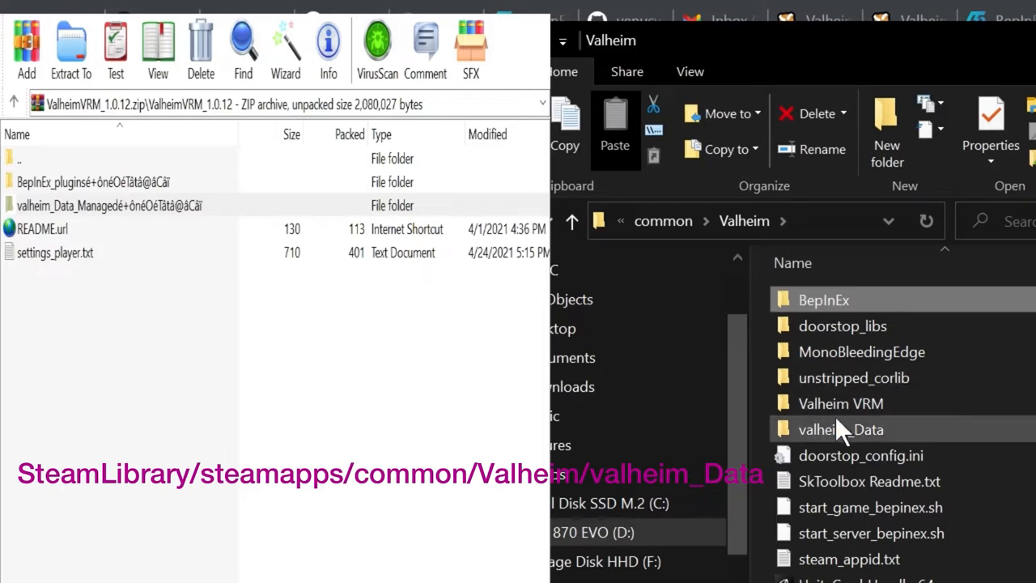
pyautogui.click(840, 429)
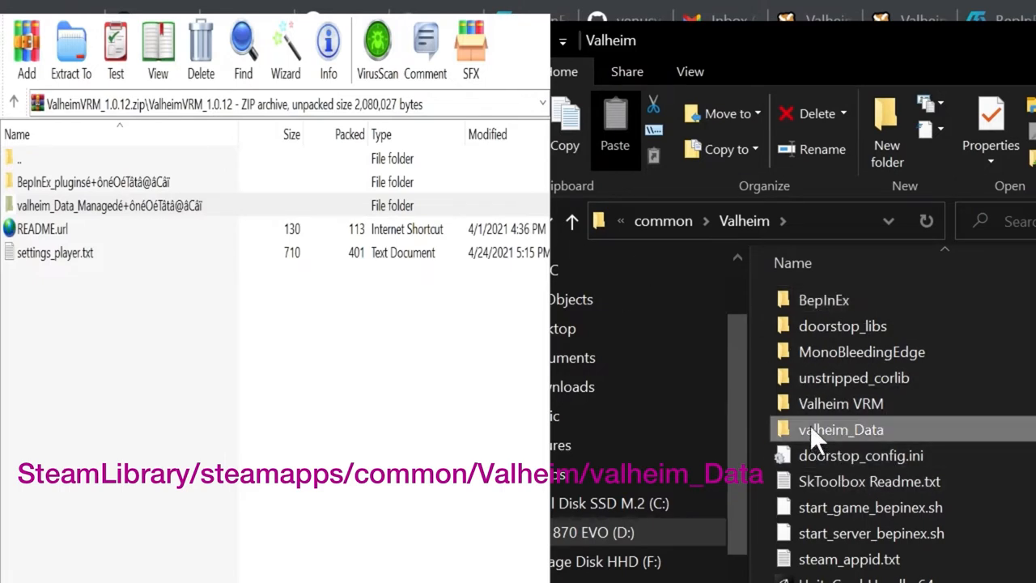
pyautogui.doubleClick(841, 429)
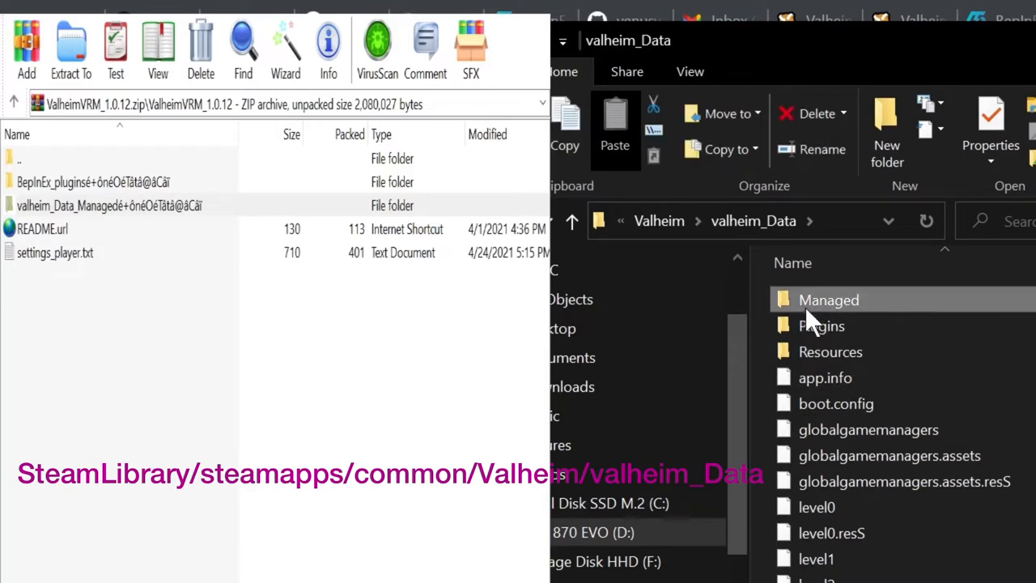
pyautogui.doubleClick(829, 299)
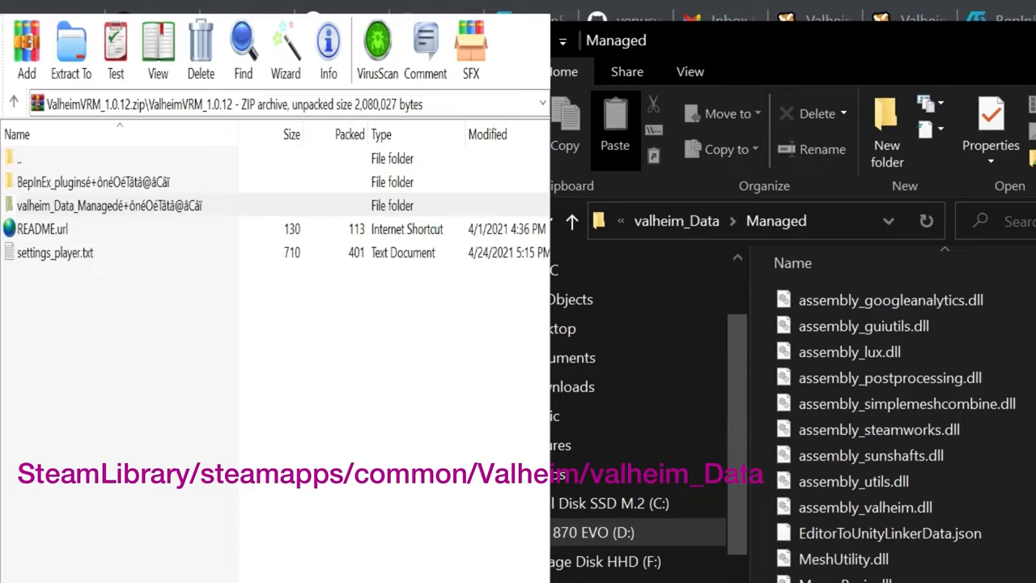
pyautogui.click(110, 204)
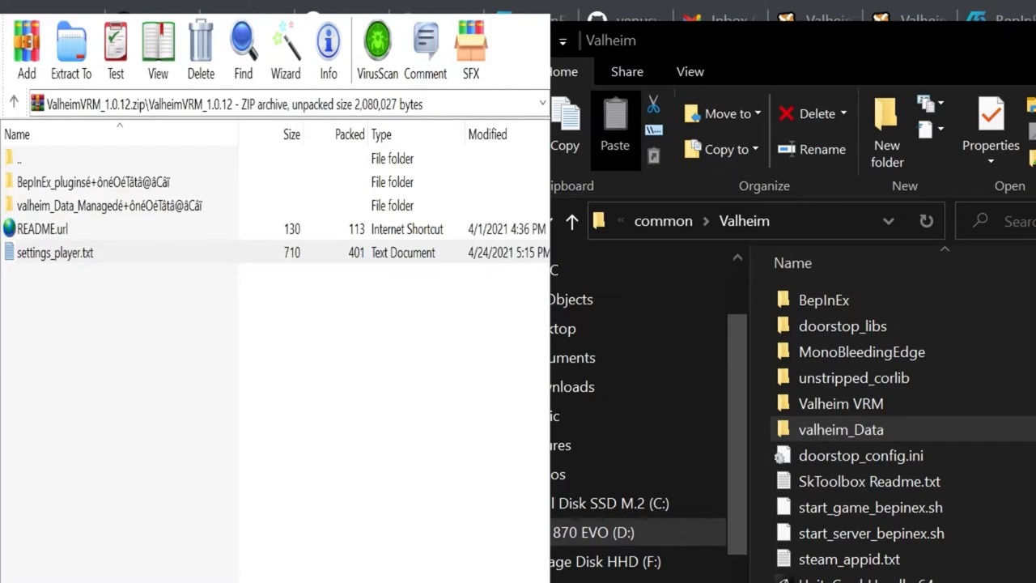
# - Create and enter the new ValheimVRM folder, then bring settings_player.txt into it from WinRAR
pyautogui.click(840, 403)
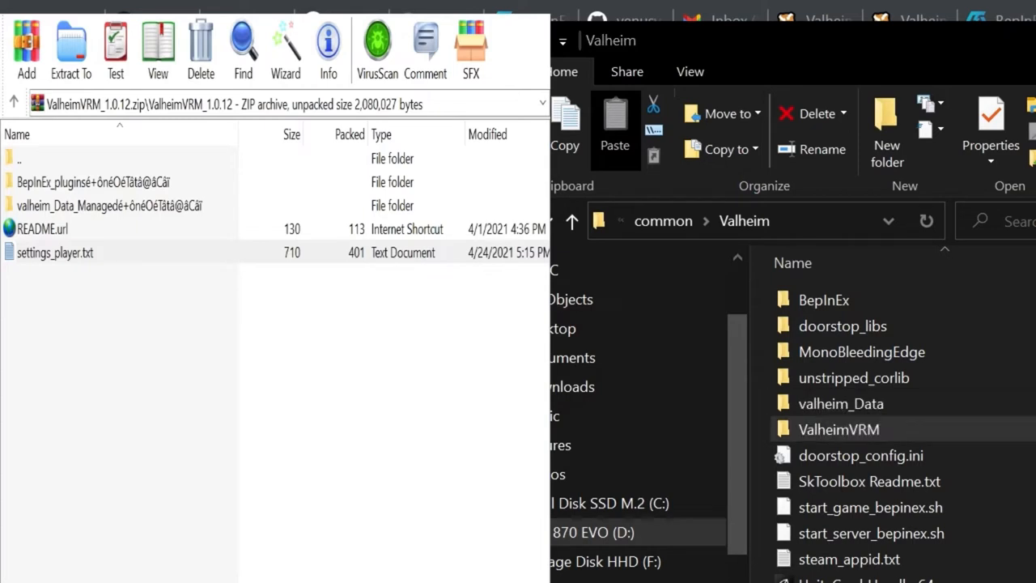
pyautogui.click(838, 429)
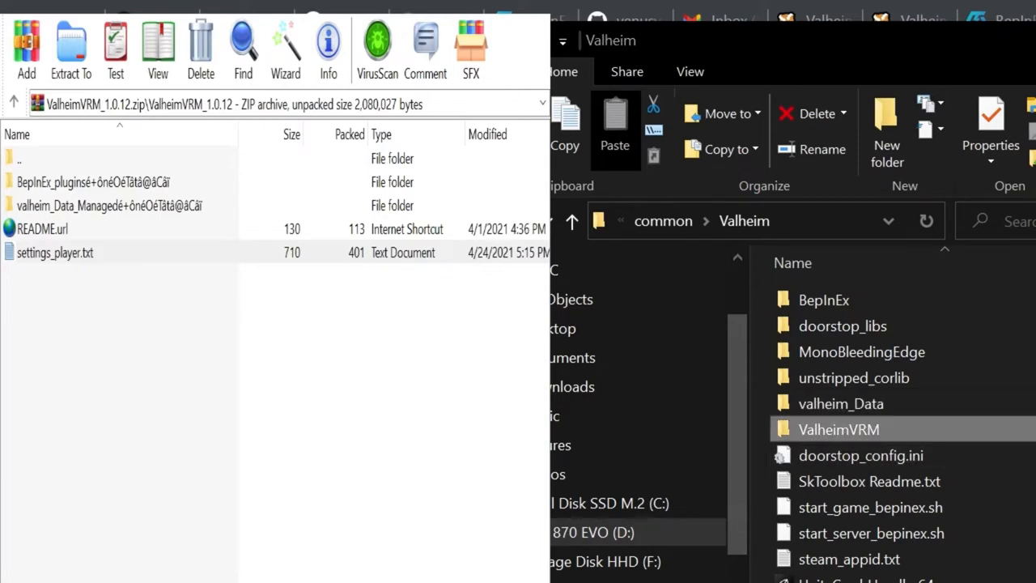
pyautogui.click(842, 403)
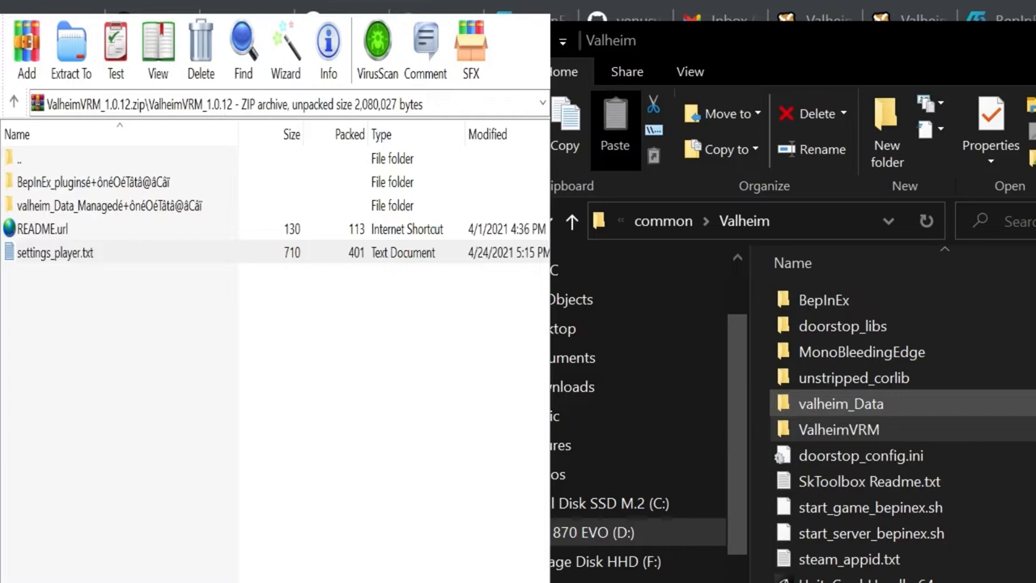
pyautogui.click(838, 429)
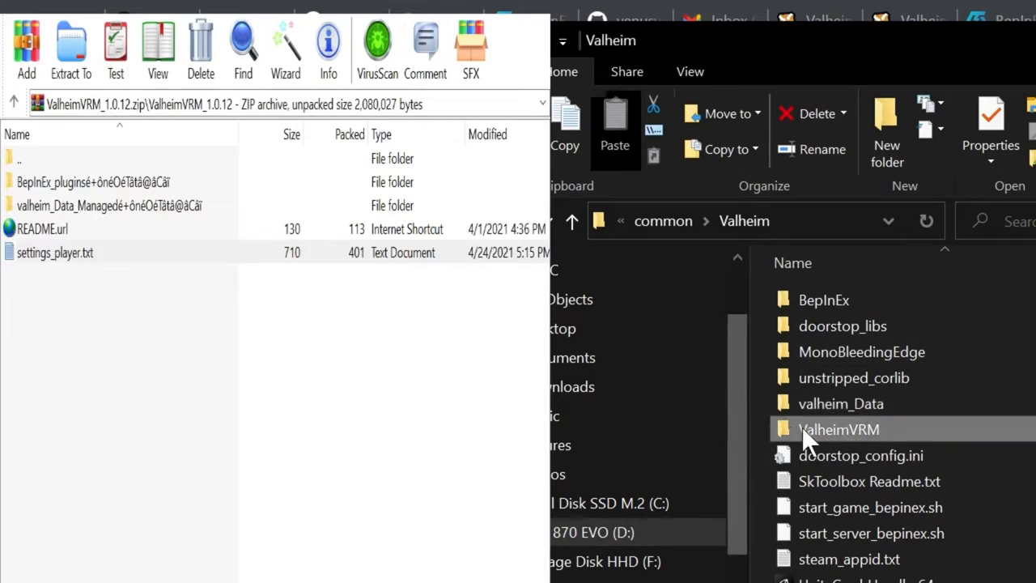
pyautogui.doubleClick(838, 429)
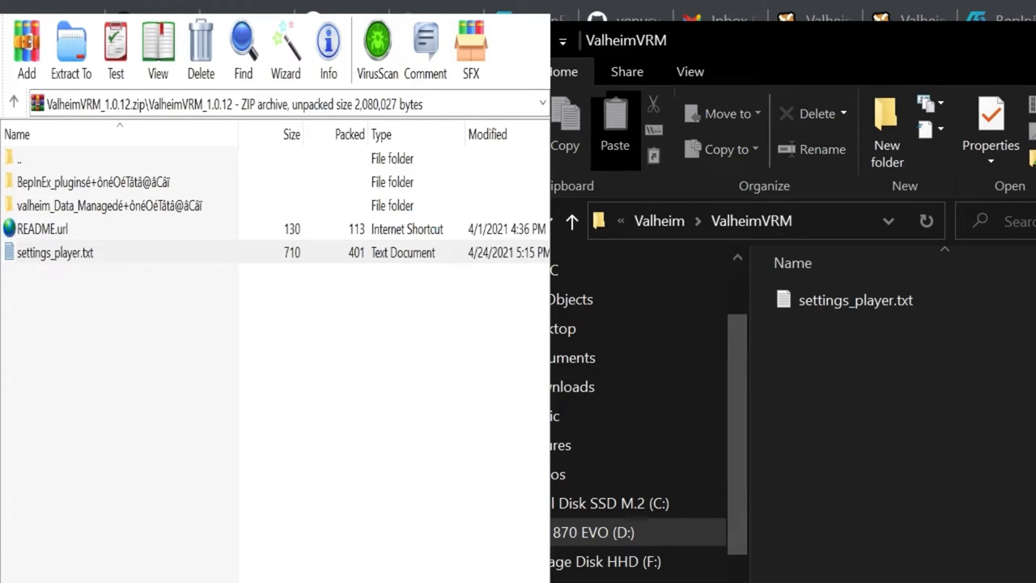
pyautogui.click(42, 228)
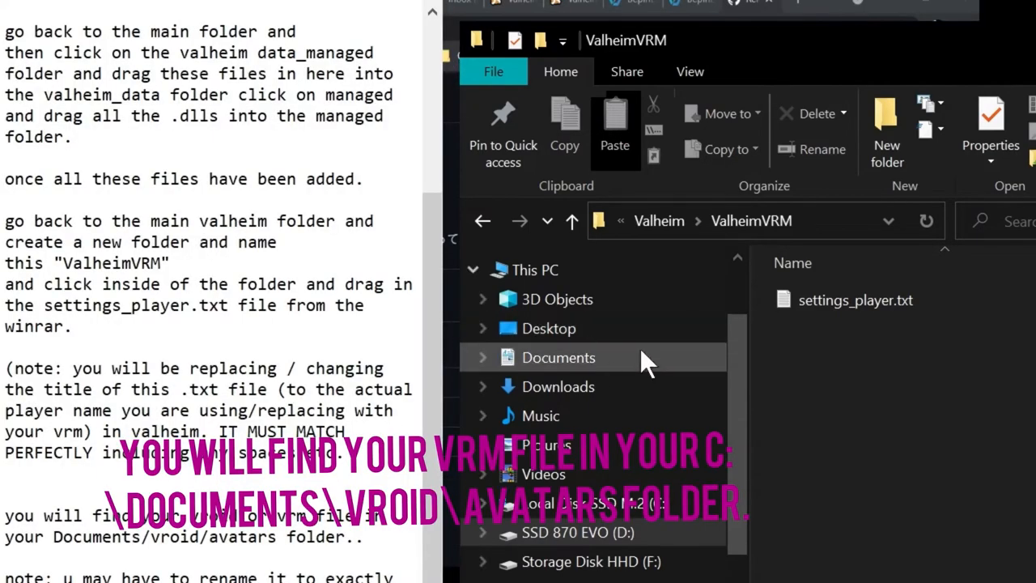
# - Browse Documents to the vroid avatars folder and copy the .vrm file under the character name
pyautogui.click(557, 358)
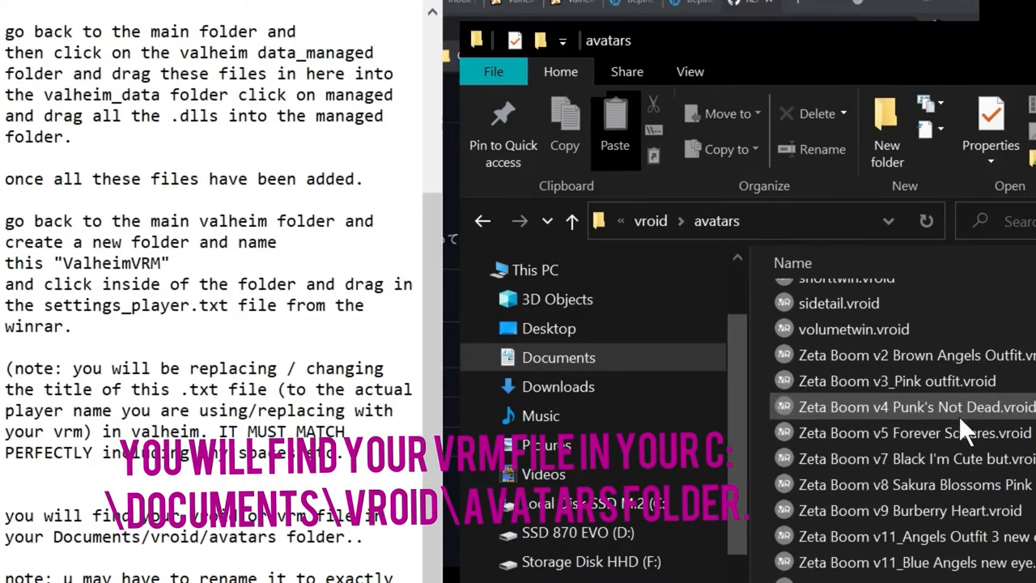
pyautogui.scroll(-3)
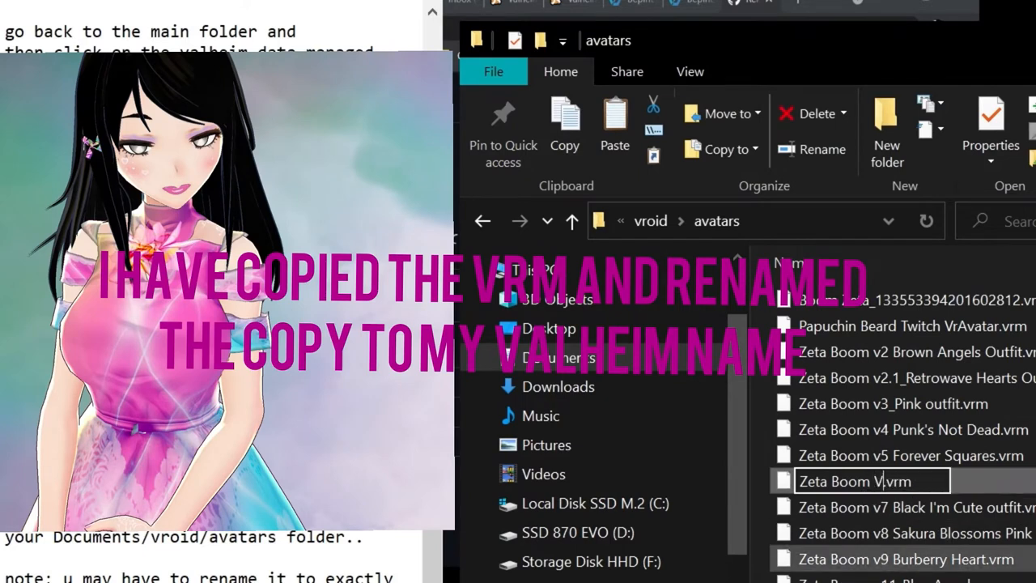
pyautogui.write('alheim')
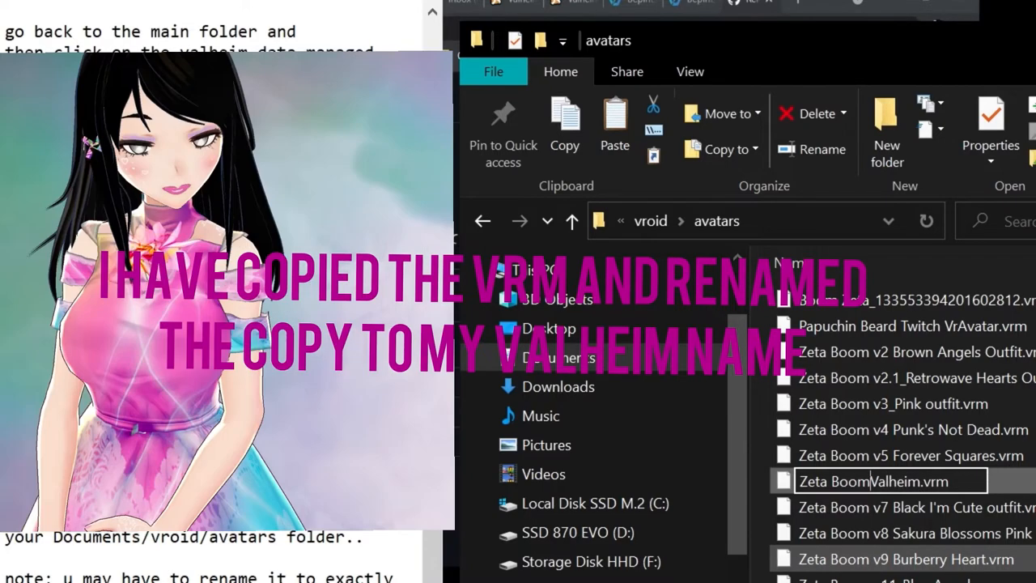
pyautogui.scroll(-3)
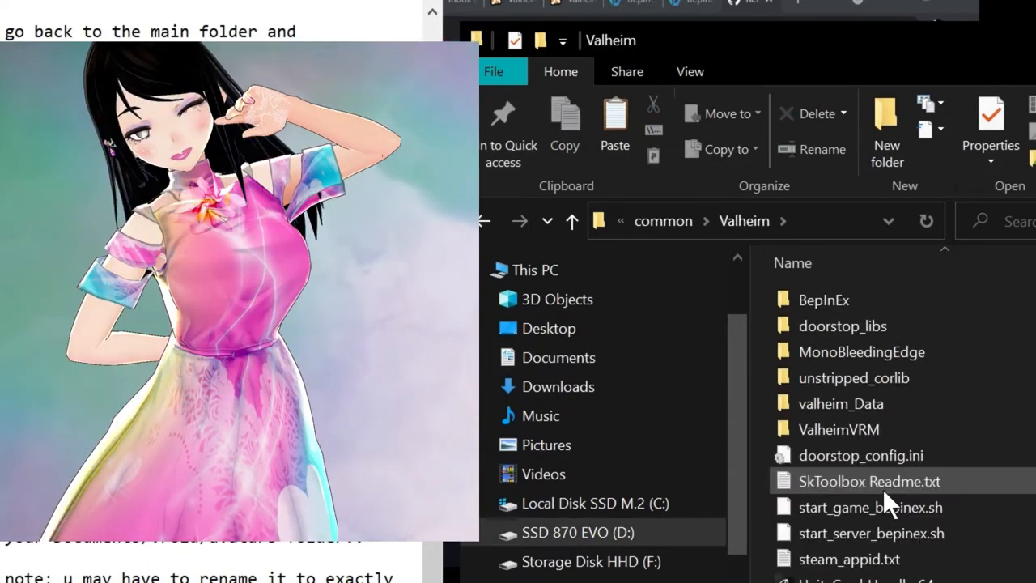
# - Rename settings_player.txt in ValheimVRM to Zeta Valheim.txt, matching Zeta Valheim.vrm
pyautogui.doubleClick(838, 429)
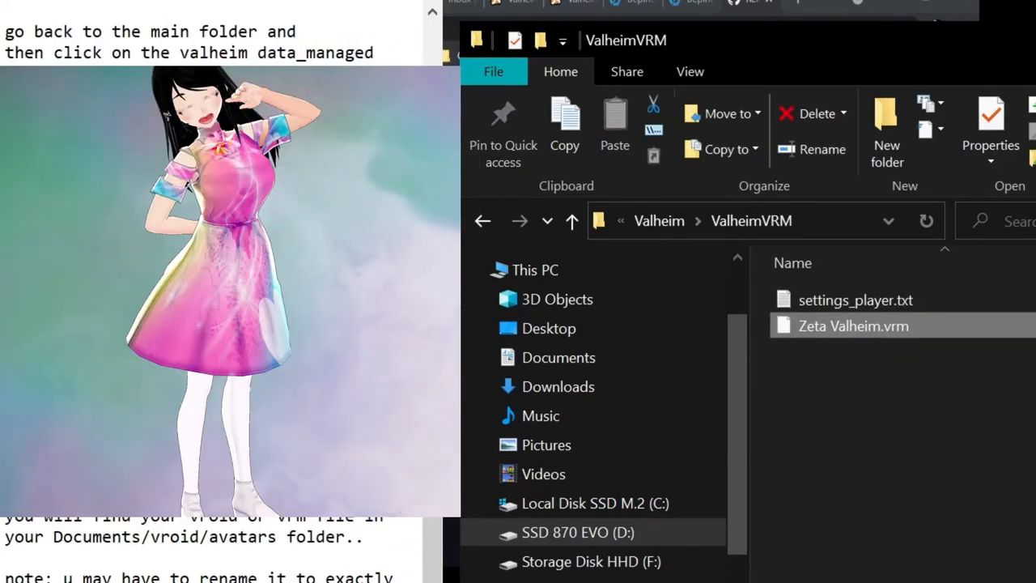
pyautogui.click(854, 300)
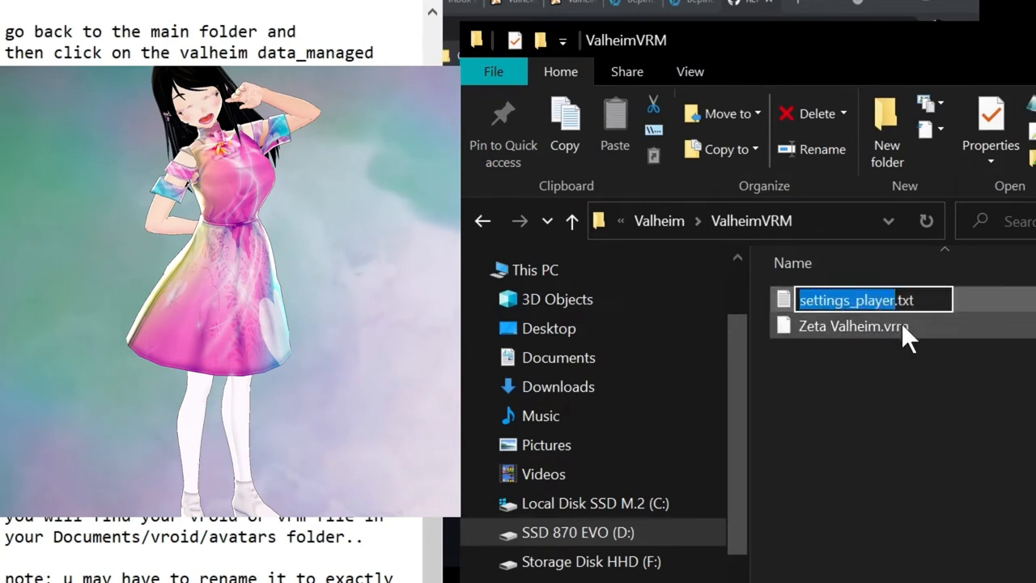
pyautogui.write('z.txt')
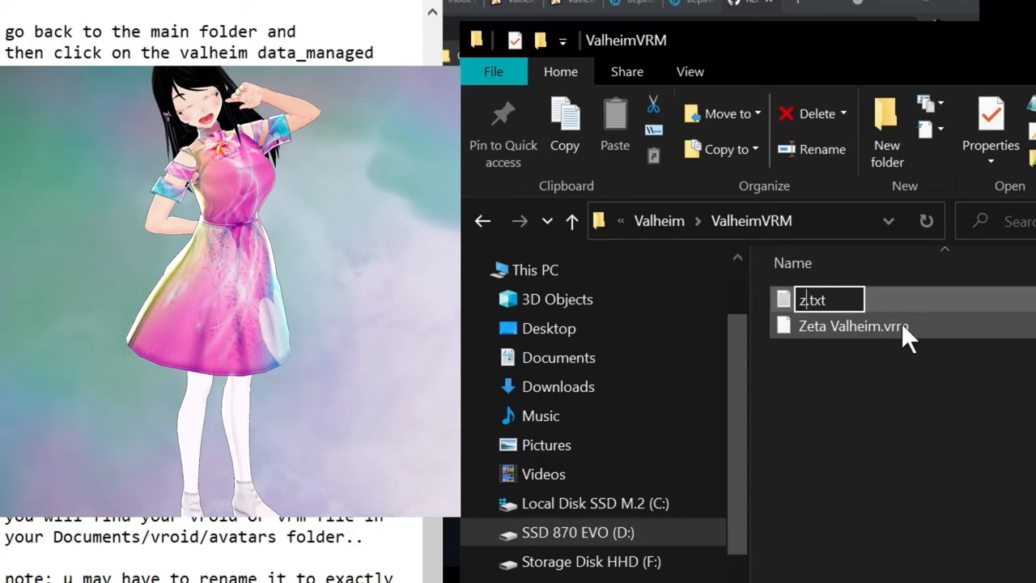
pyautogui.press('Backspace')
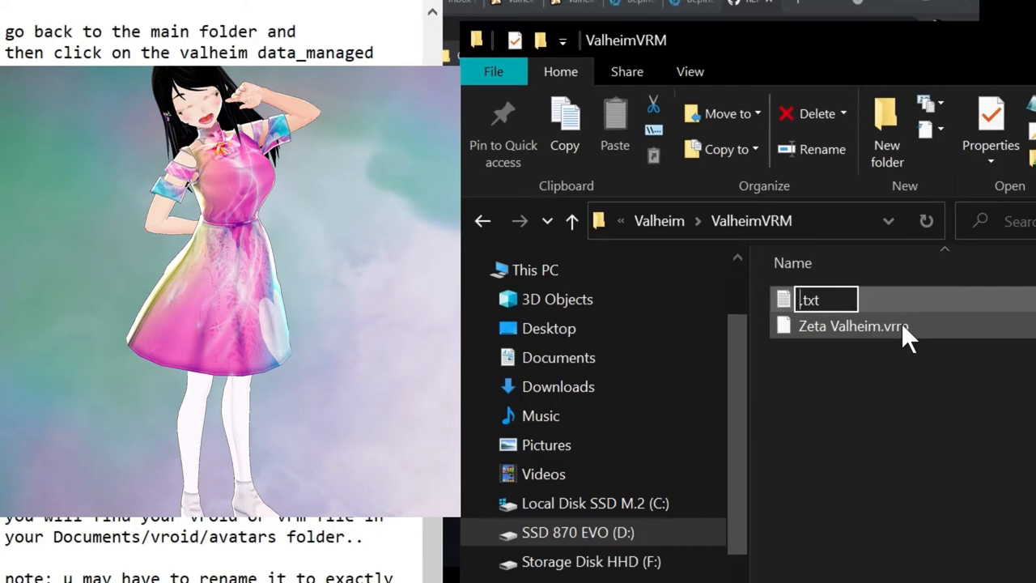
pyautogui.write('zETA')
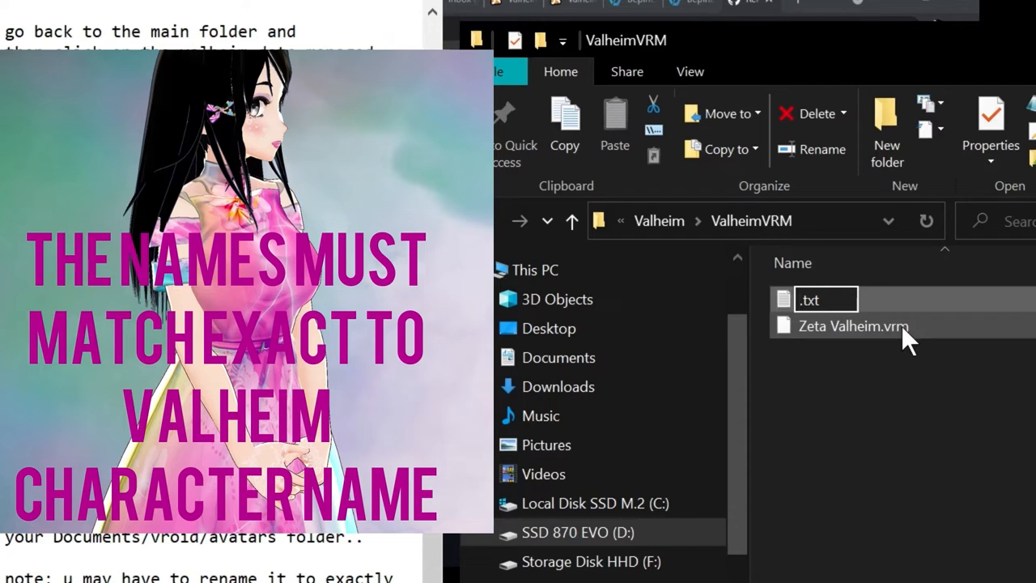
pyautogui.write('Zeta Valheim')
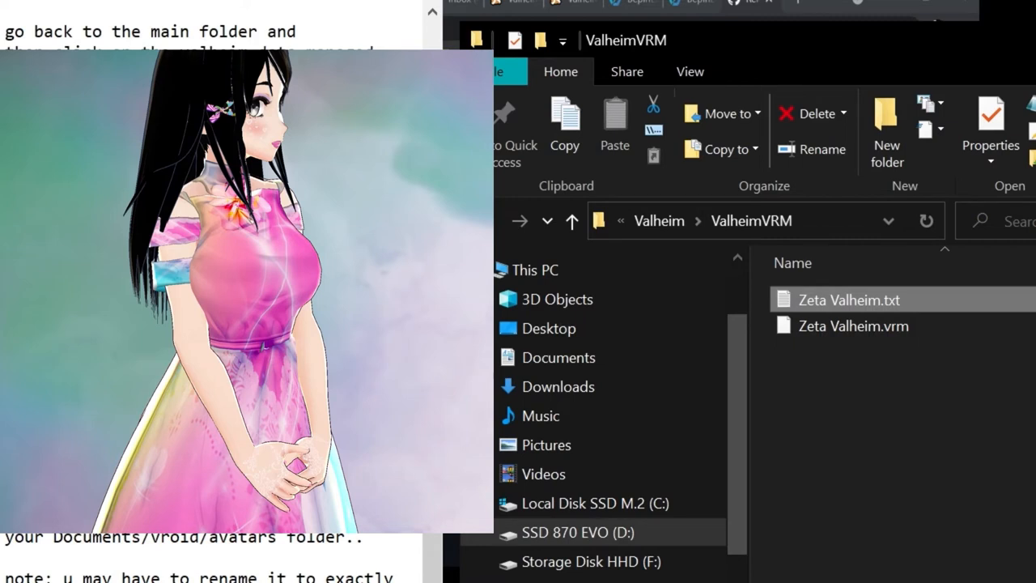
# - Select the Zeta Valheim character and start playing with the VRM avatar
pyautogui.click(852, 325)
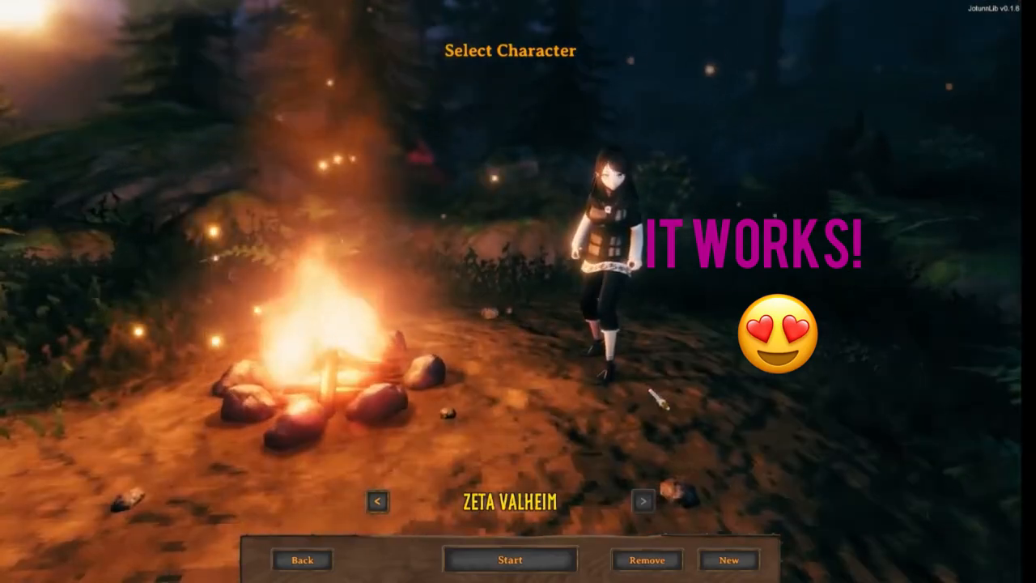
pyautogui.click(508, 560)
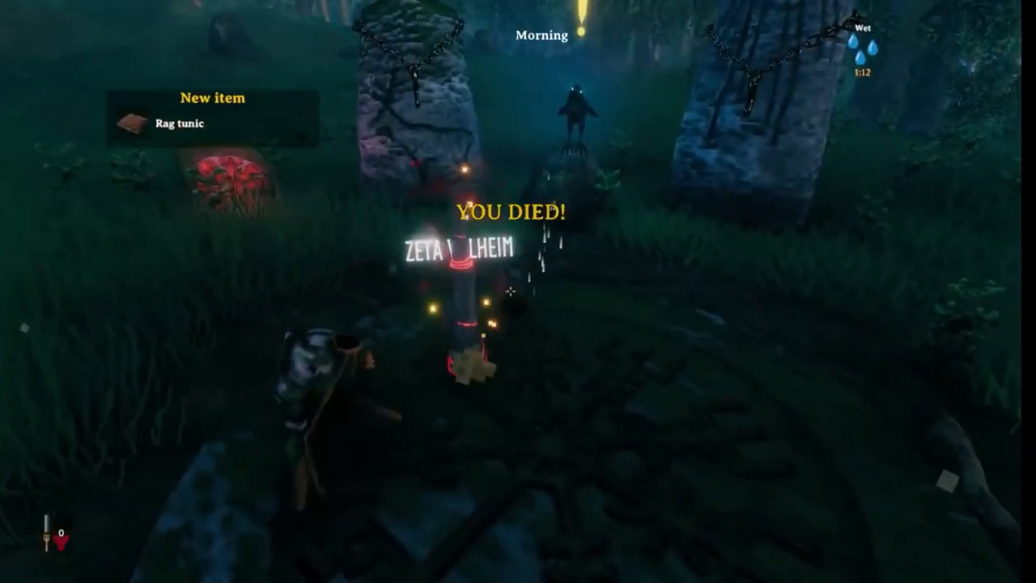